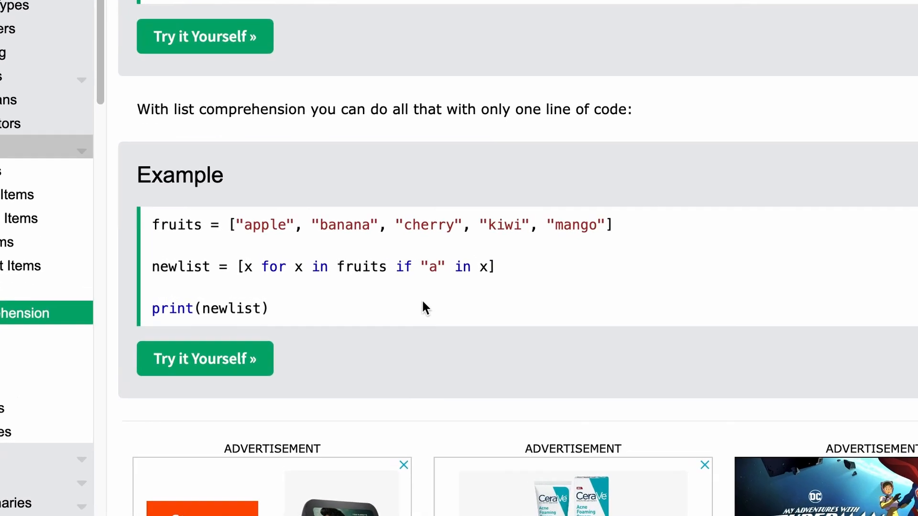
Scroll through the W3Schools list comprehension example in Chrome.
{"action": "scroll", "scroll_direction": "down", "scroll_amount": 3}
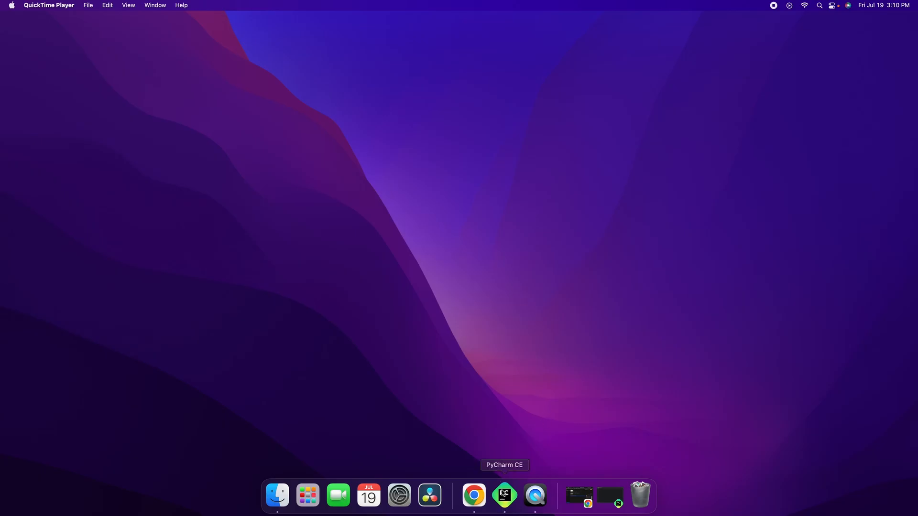
Switch to PyCharm's test.py and highlight words in the comprehension template line.
{"action": "left_click", "coordinate": [504, 496]}
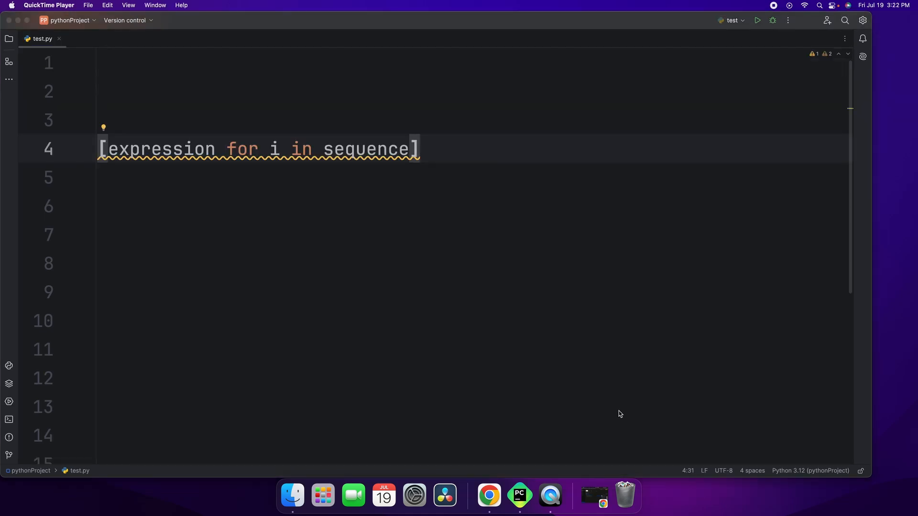
{"action": "double_click", "coordinate": [160, 149]}
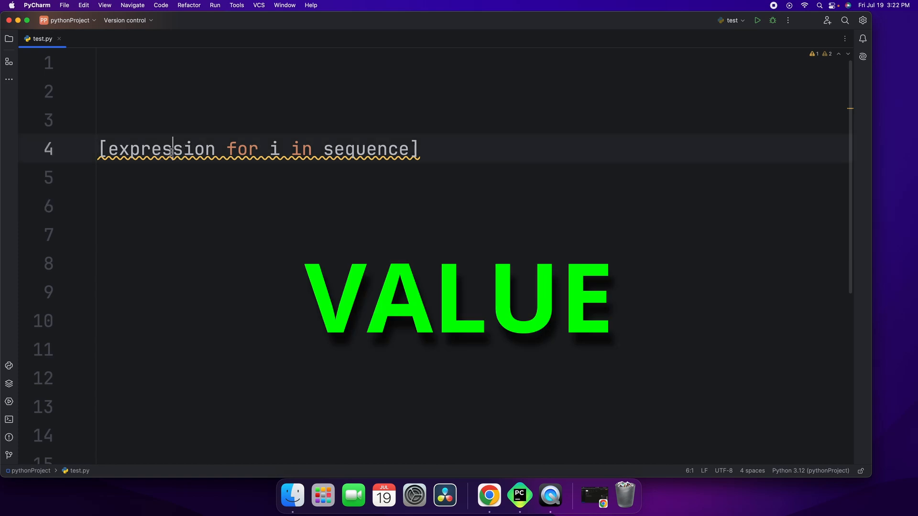
{"action": "double_click", "coordinate": [274, 149]}
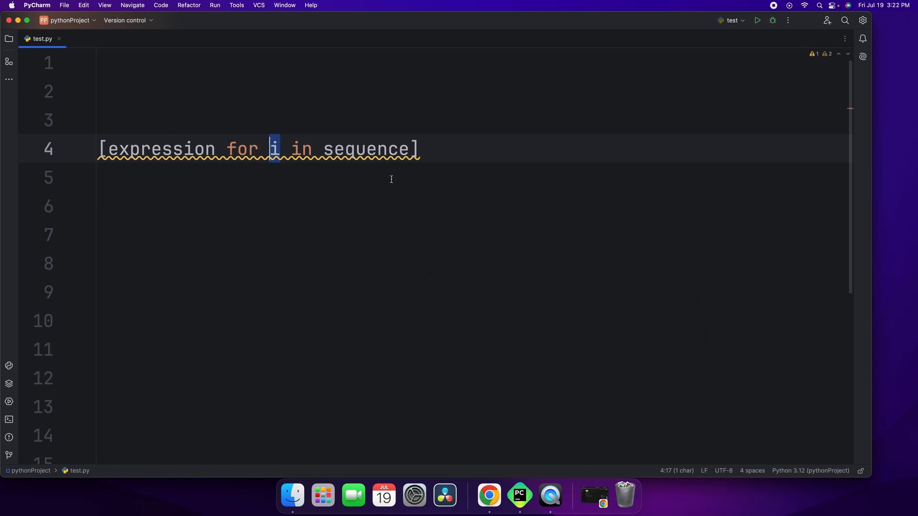
{"action": "double_click", "coordinate": [367, 149]}
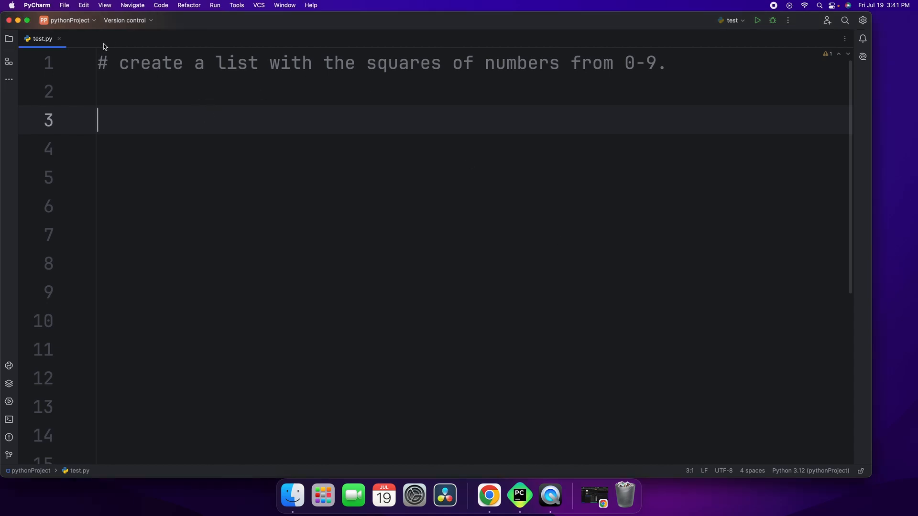
Add the comment '# [expression for i in sequence]' on a new line below the squares comment.
{"action": "left_click_drag", "start_coordinate": [120, 63], "coordinate": [530, 62]}
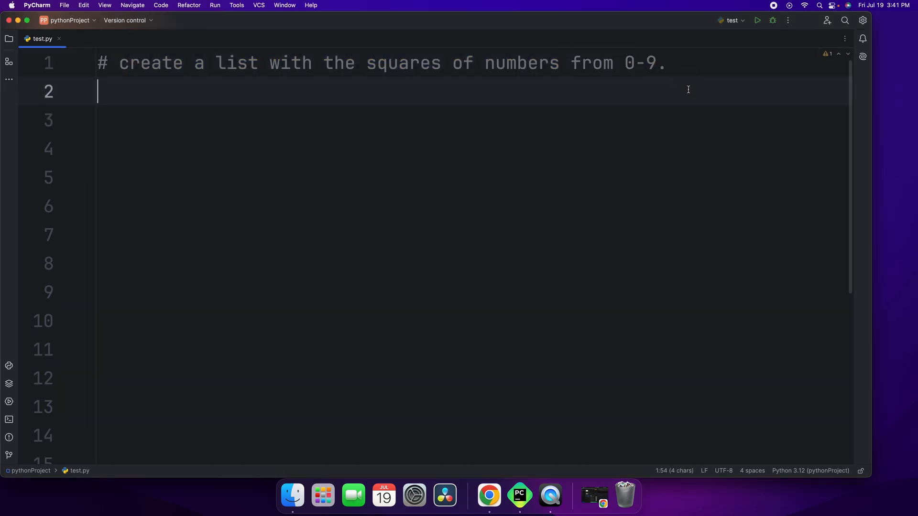
{"action": "key", "text": "enter"}
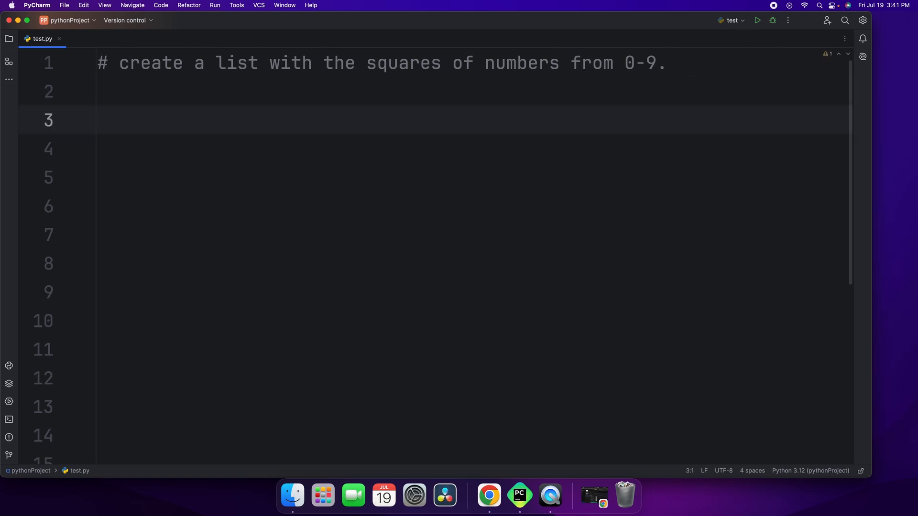
{"action": "type", "text": "[expression for i in sequence]"}
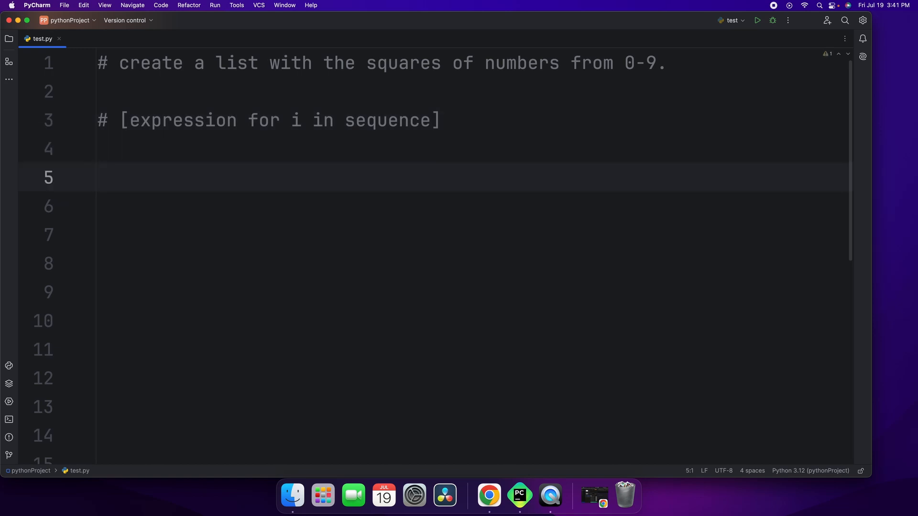
Start the line squared_list = [x**2 for x ...] from the template.
{"action": "type", "text": "square"}
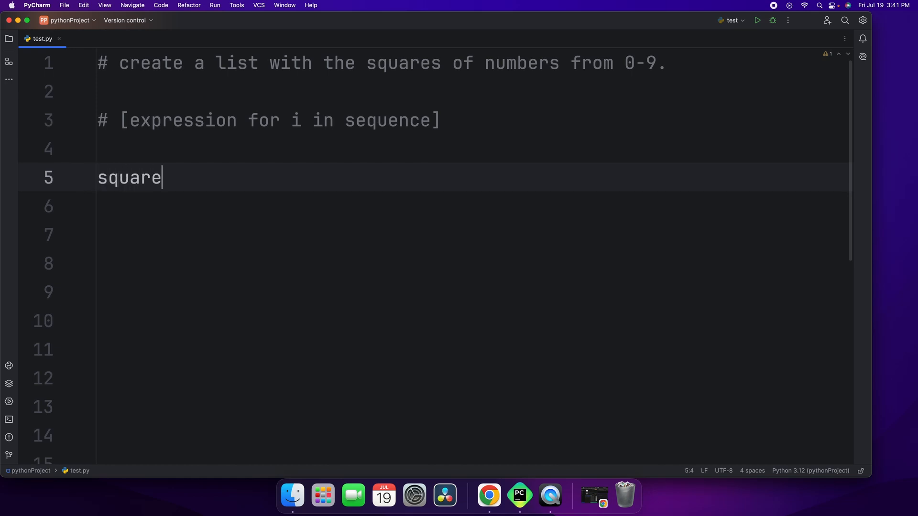
{"action": "type", "text": "d_list"}
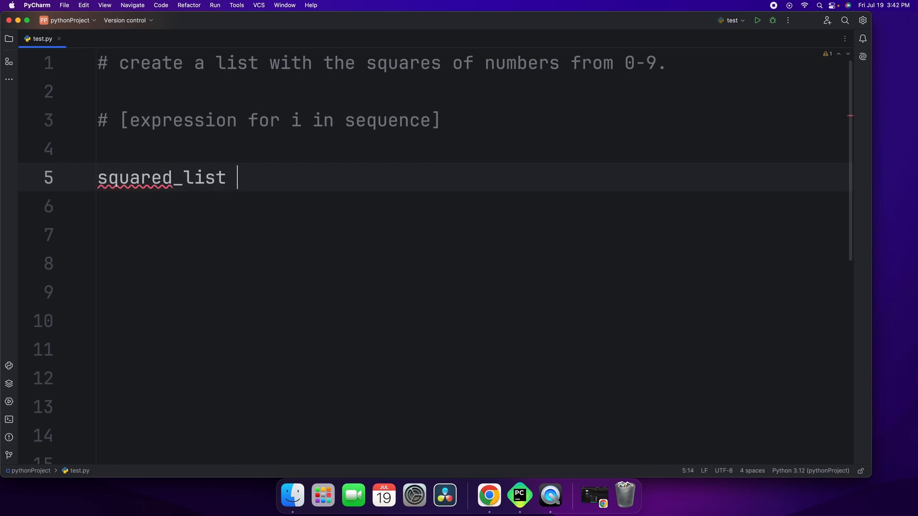
{"action": "type", "text": "= []"}
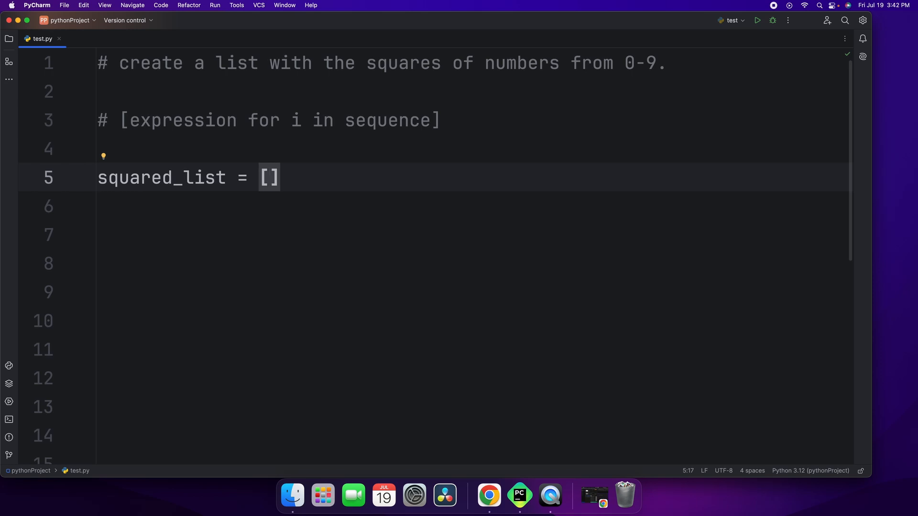
{"action": "type", "text": "**"}
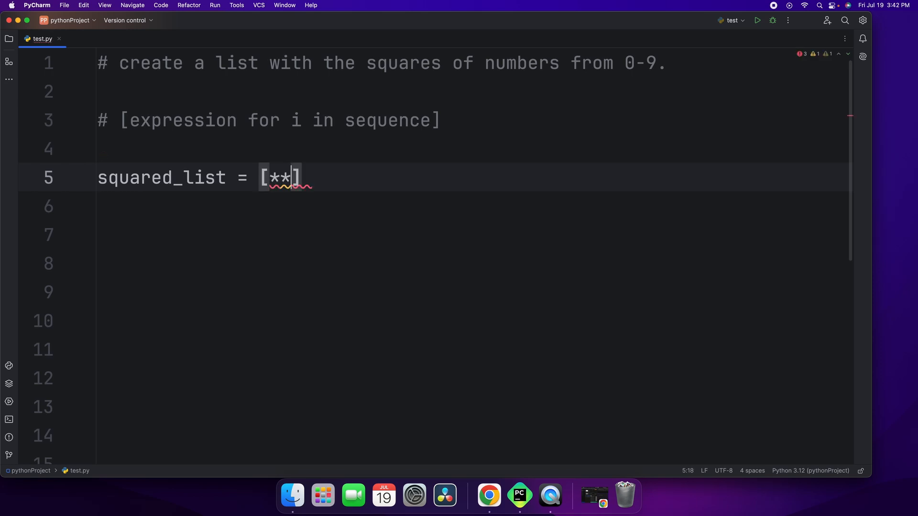
{"action": "type", "text": "2"}
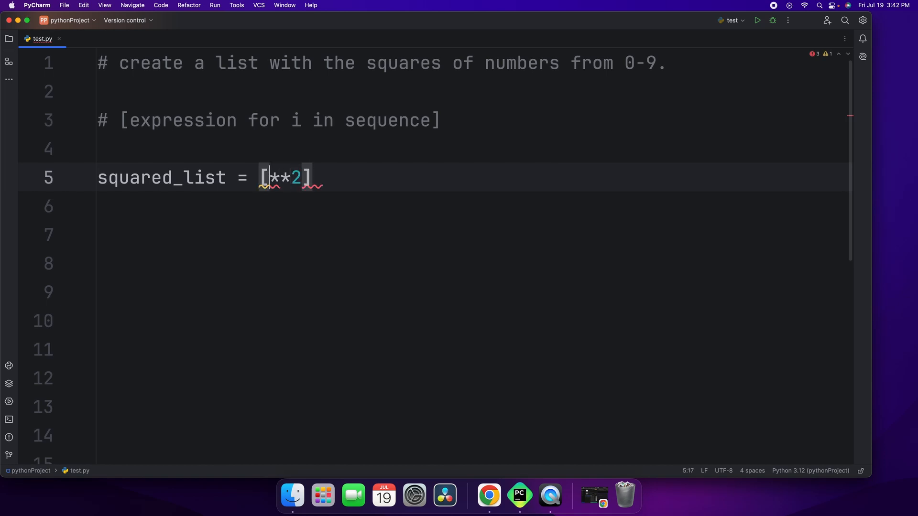
{"action": "type", "text": "x"}
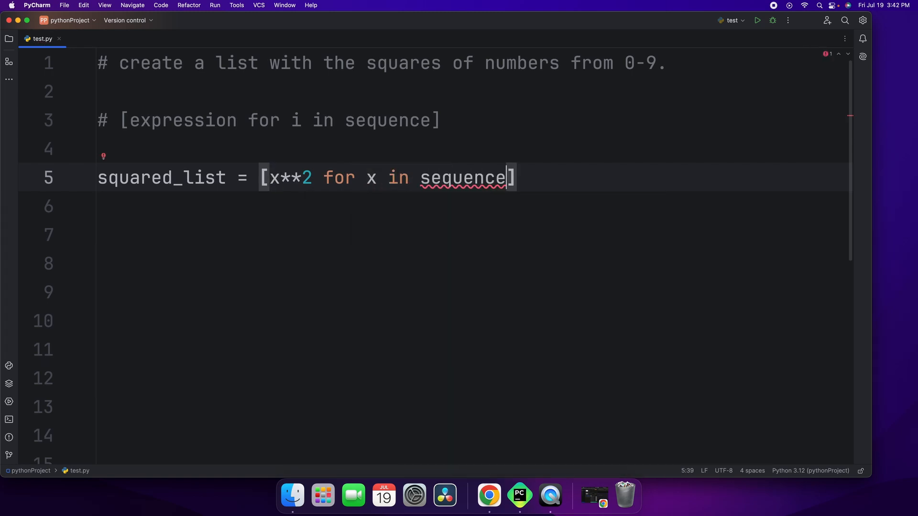
Replace sequence with range(0,10) and add print(squared_list).
{"action": "double_click", "coordinate": [463, 178]}
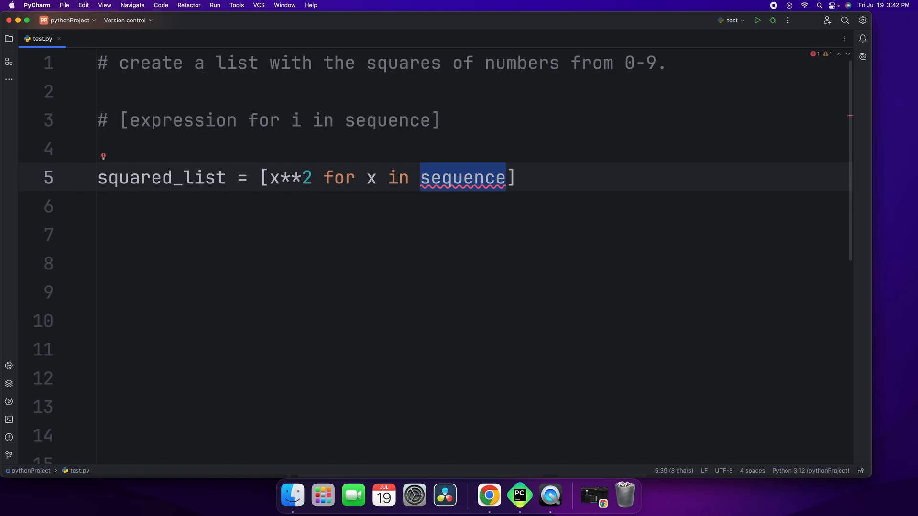
{"action": "type", "text": "range("}
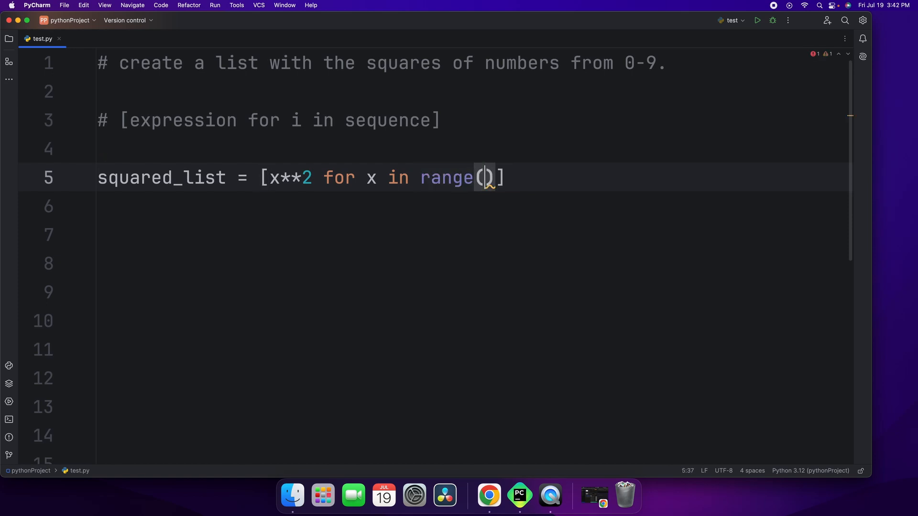
{"action": "type", "text": "0,"}
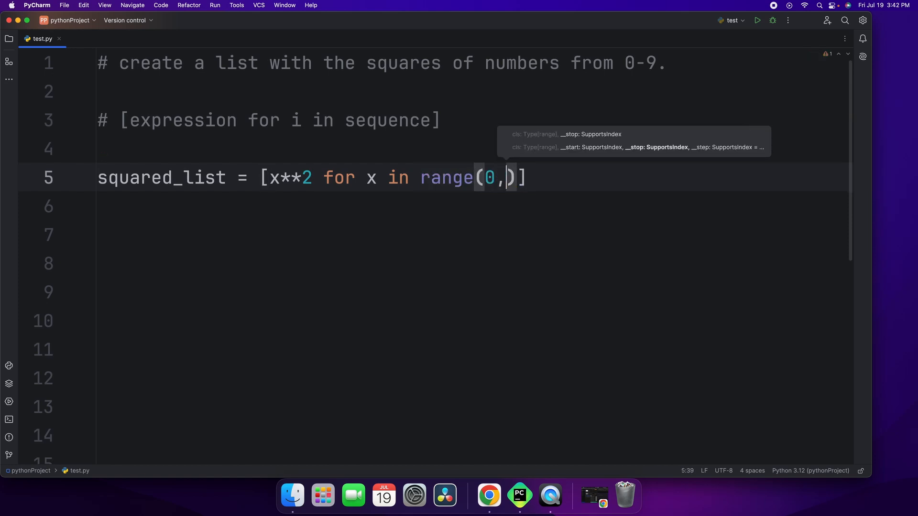
{"action": "type", "text": "9"}
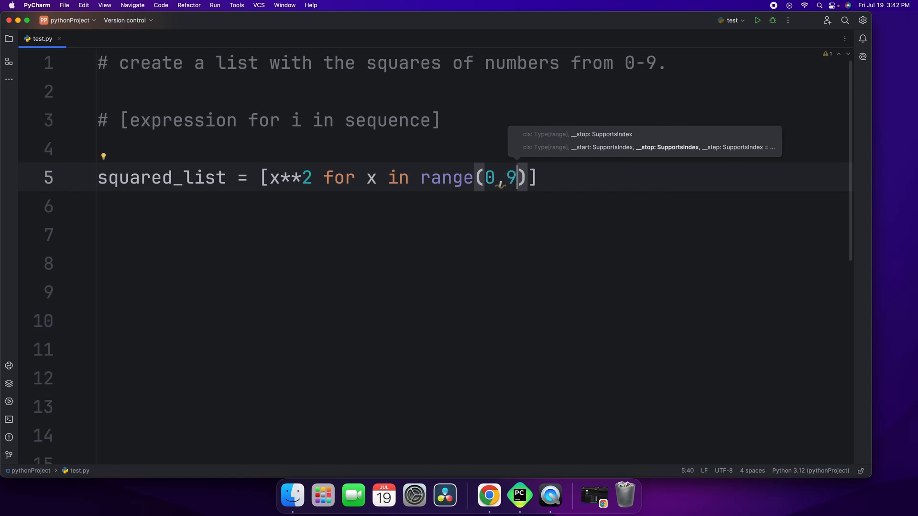
{"action": "type", "text": "0"}
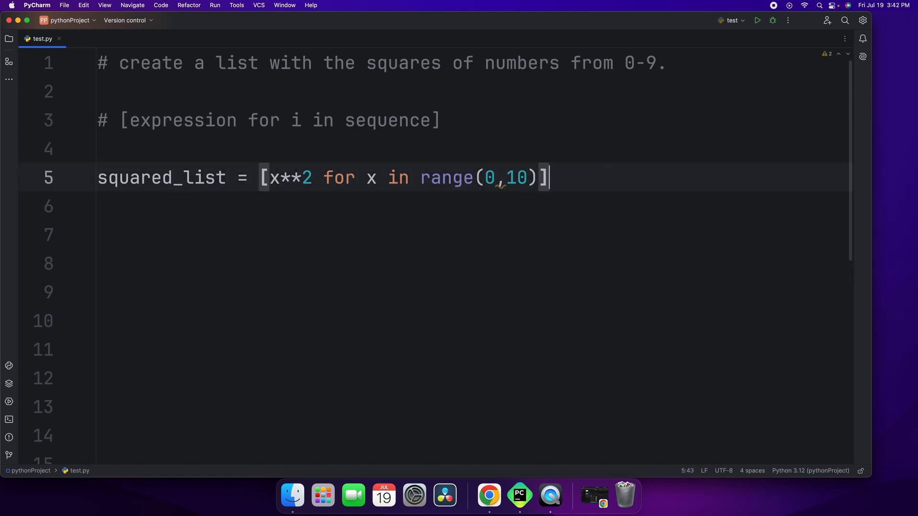
{"action": "type", "text": "print(squared_list"}
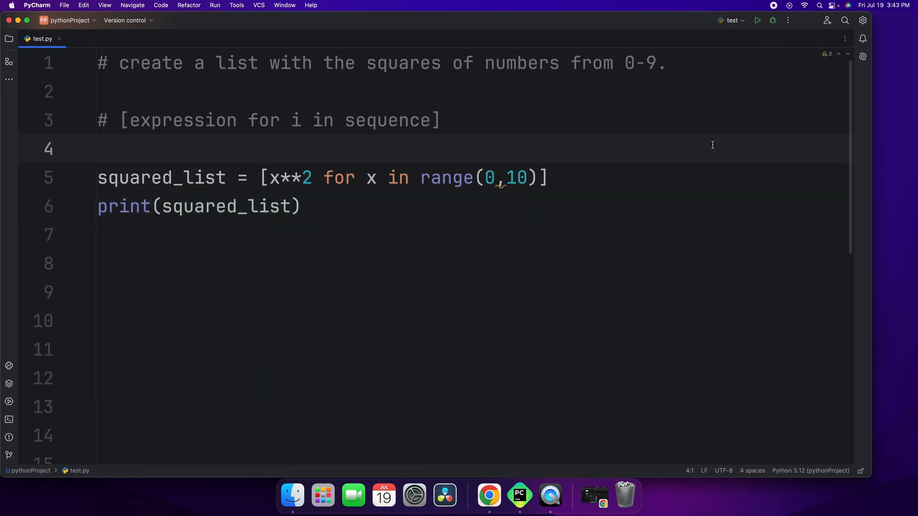
Run test.py and highlight the values 0, 9 and 25 in the printed squares.
{"action": "left_click", "coordinate": [757, 20]}
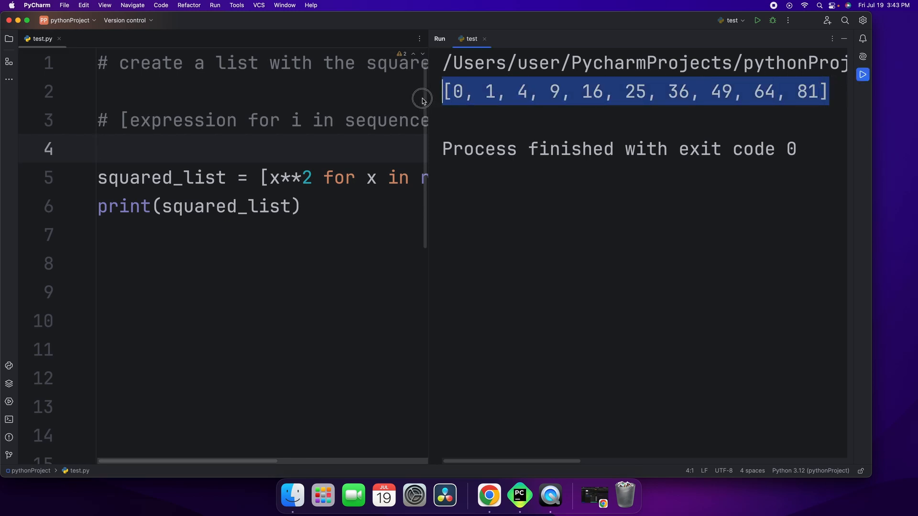
{"action": "left_click", "coordinate": [470, 92]}
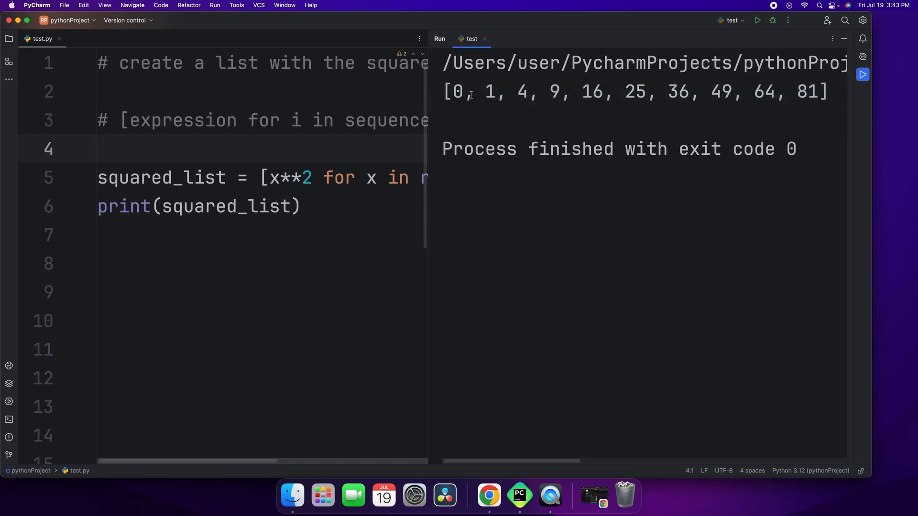
{"action": "double_click", "coordinate": [806, 91]}
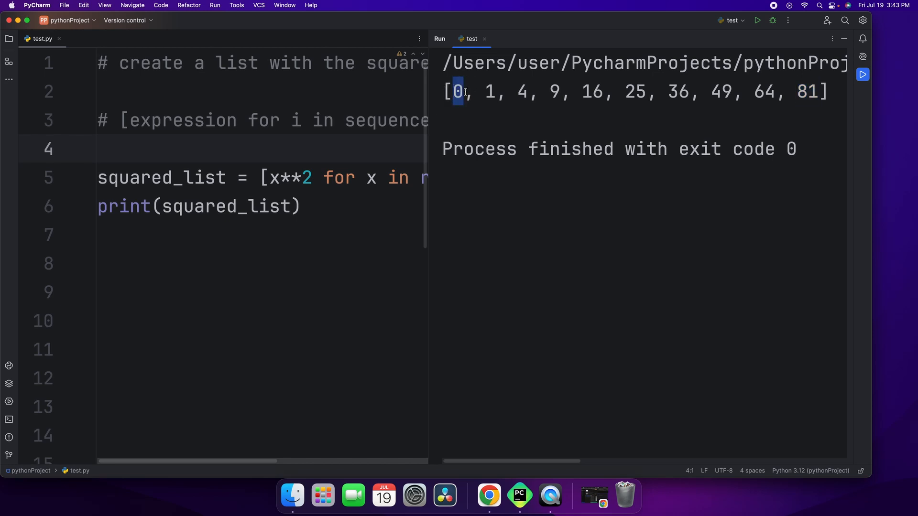
{"action": "double_click", "coordinate": [521, 92]}
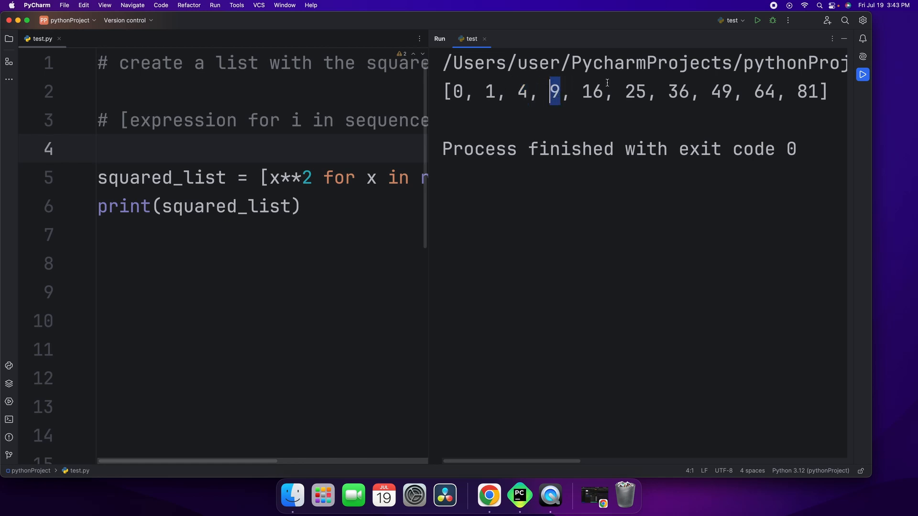
{"action": "double_click", "coordinate": [594, 92]}
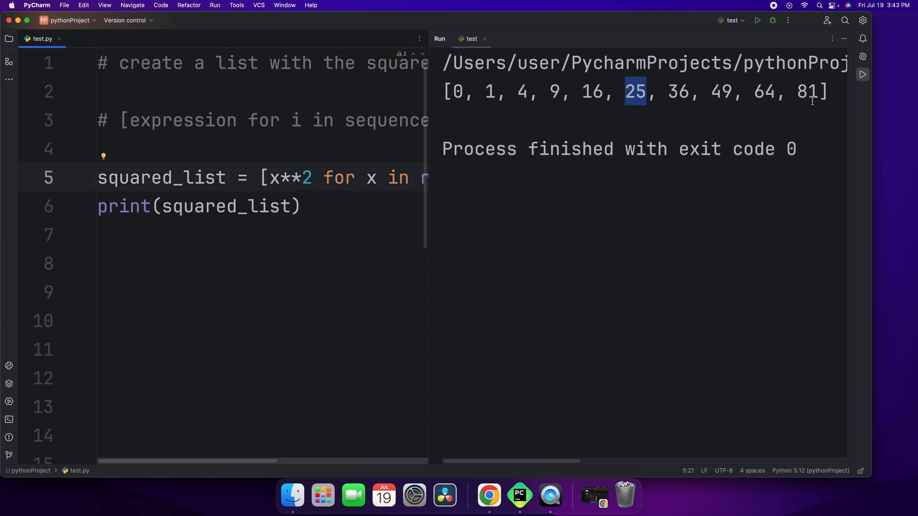
{"action": "mouse_move", "coordinate": [405, 124]}
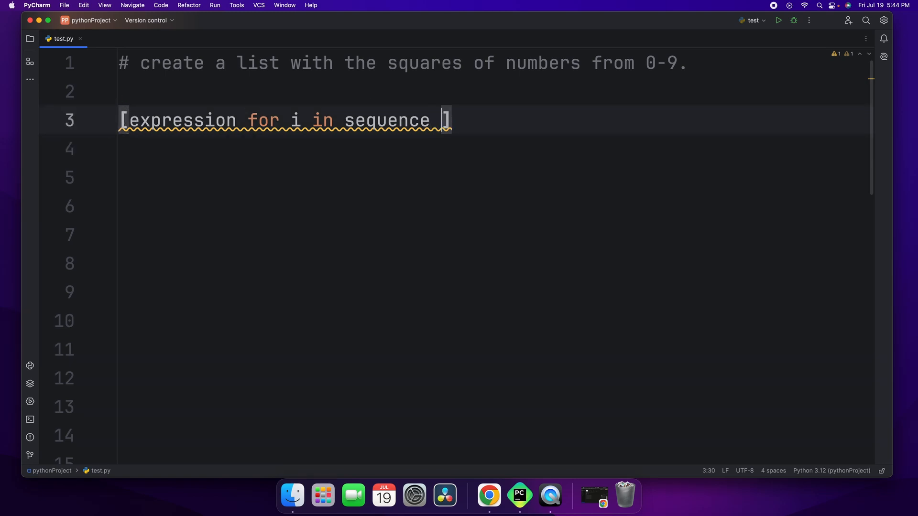
Append the filter 'if x%2==0' to [x**2 for x in range(0,10)].
{"action": "type", "text": "if condition"}
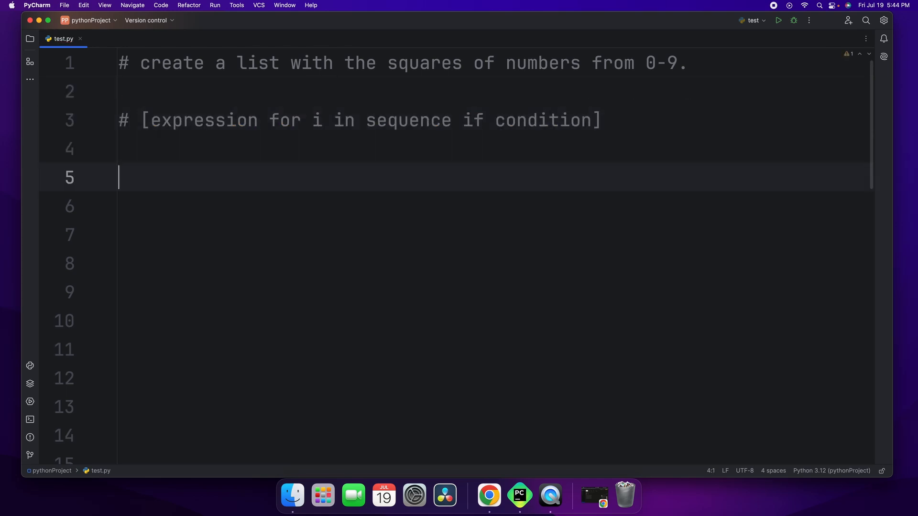
{"action": "type", "text": "squared_list = [x**2 for x in range(0,10)]"}
{"action": "left_click", "coordinate": [493, 207]}
{"action": "type", "text": "print(squared_list"}
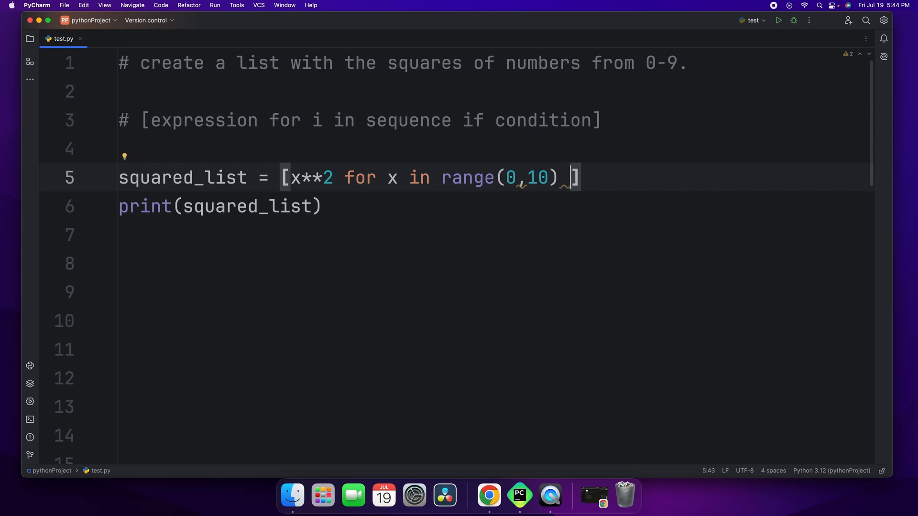
{"action": "type", "text": "i"}
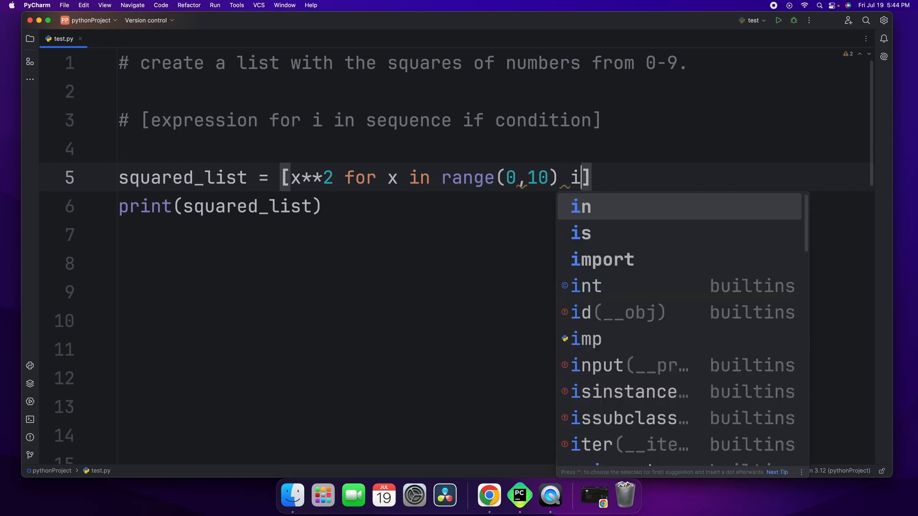
{"action": "type", "text": "f"}
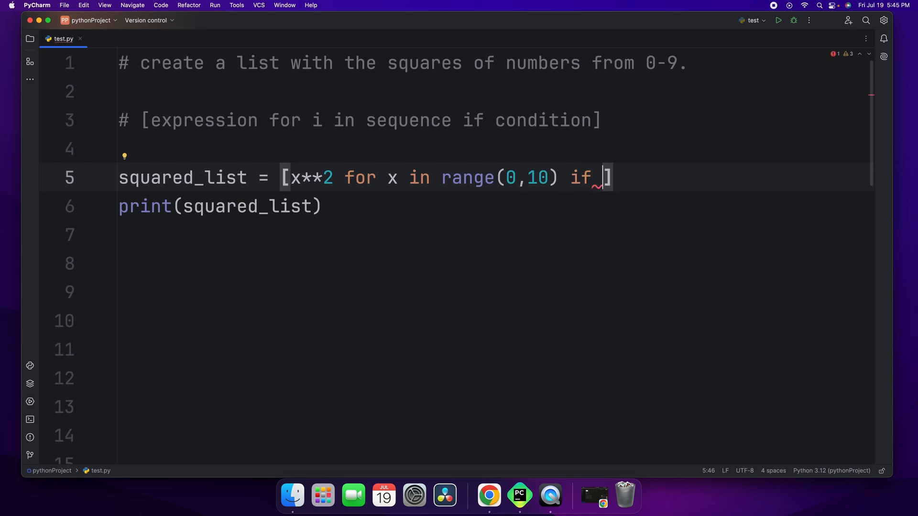
{"action": "type", "text": "x"}
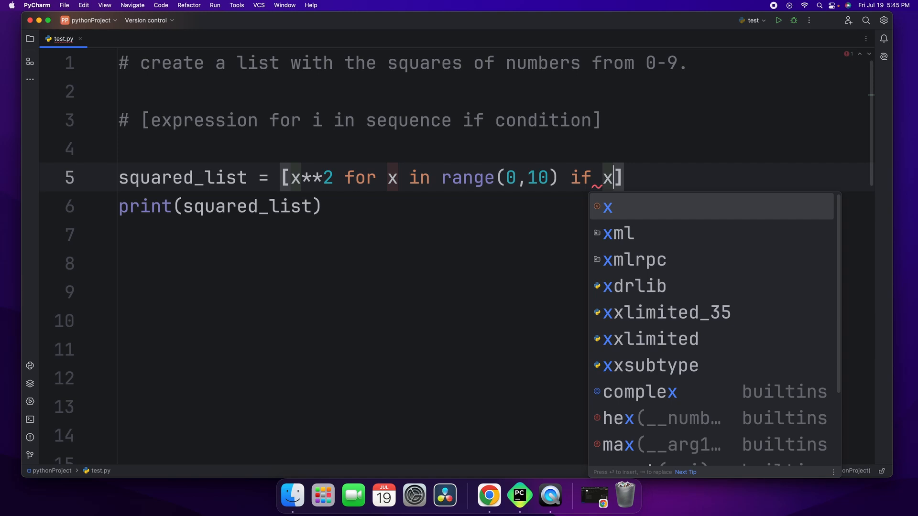
{"action": "type", "text": "%"}
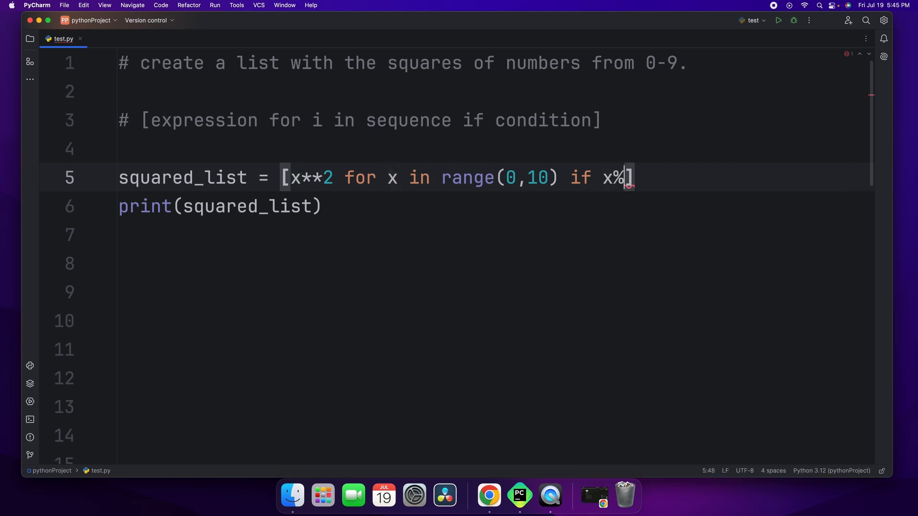
{"action": "type", "text": "2"}
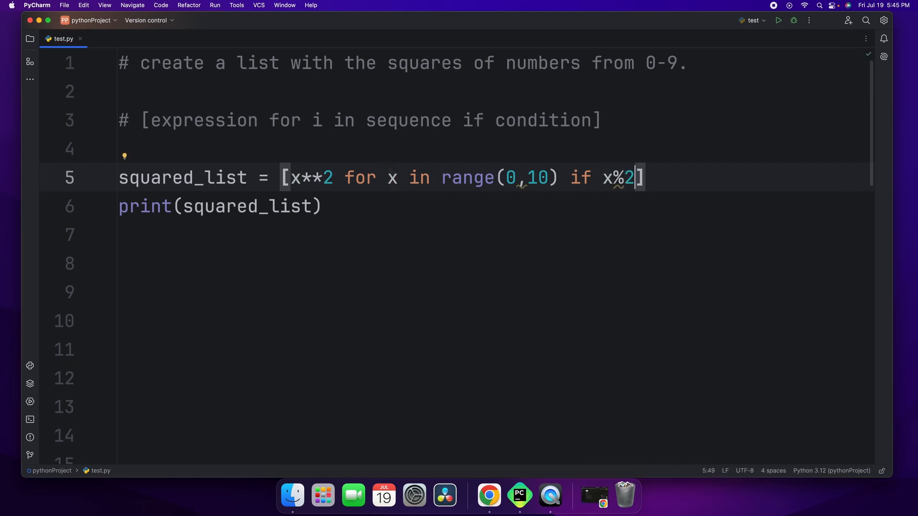
{"action": "type", "text": "==0"}
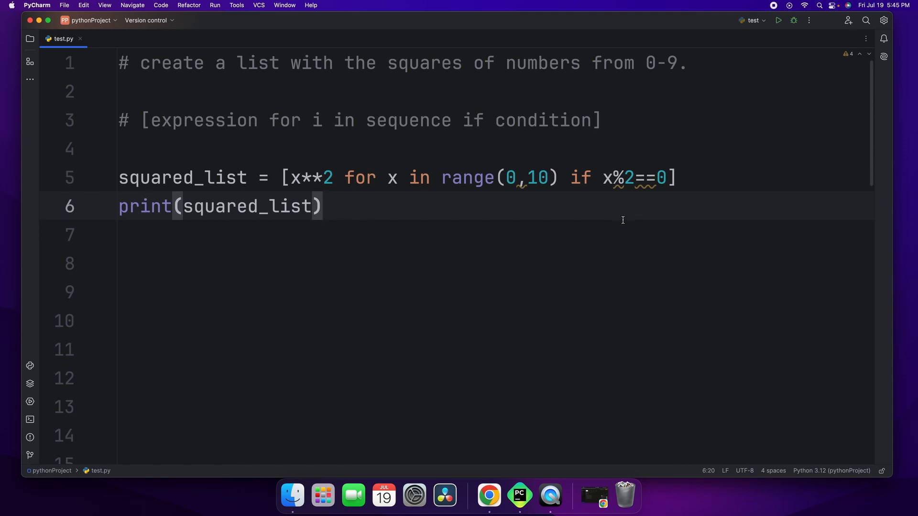
Rerun test.py and select the printed even squares [0, 4, 16, 36, 64].
{"action": "left_click", "coordinate": [777, 20]}
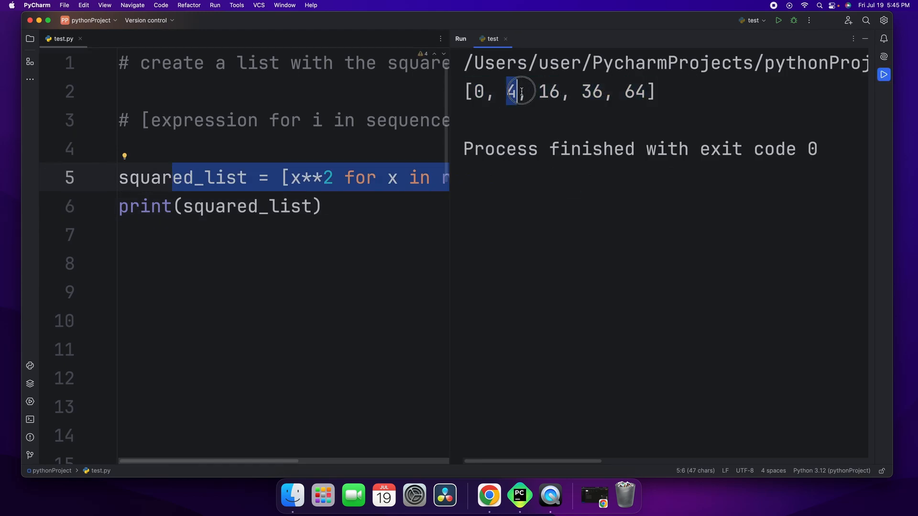
{"action": "left_click_drag", "start_coordinate": [519, 92], "coordinate": [636, 91]}
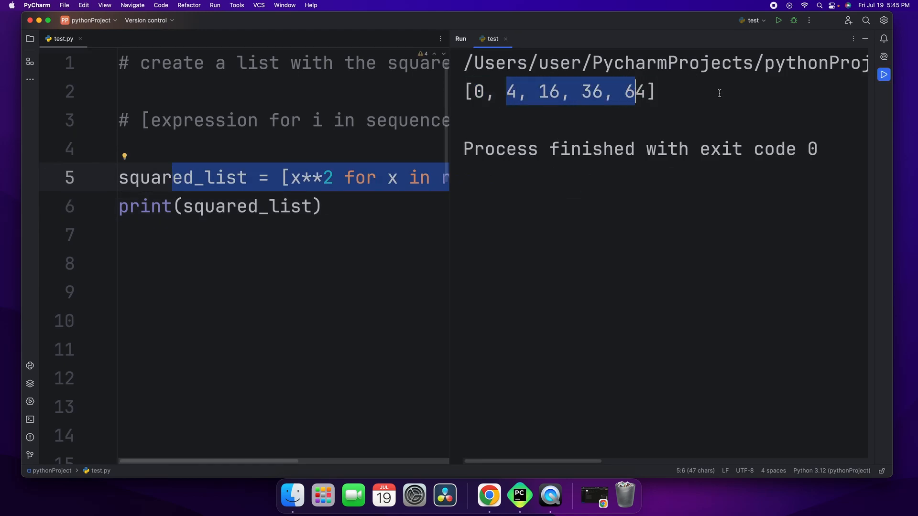
{"action": "left_click", "coordinate": [493, 39]}
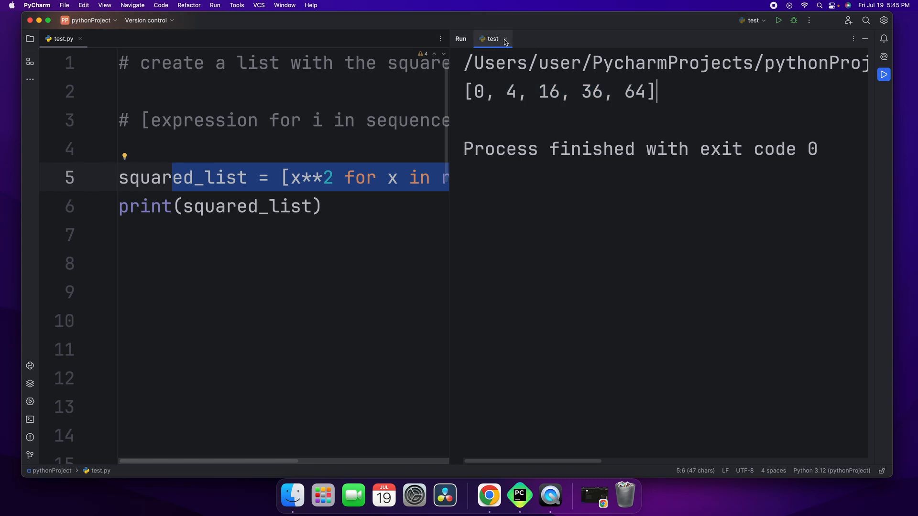
{"action": "left_click", "coordinate": [505, 39]}
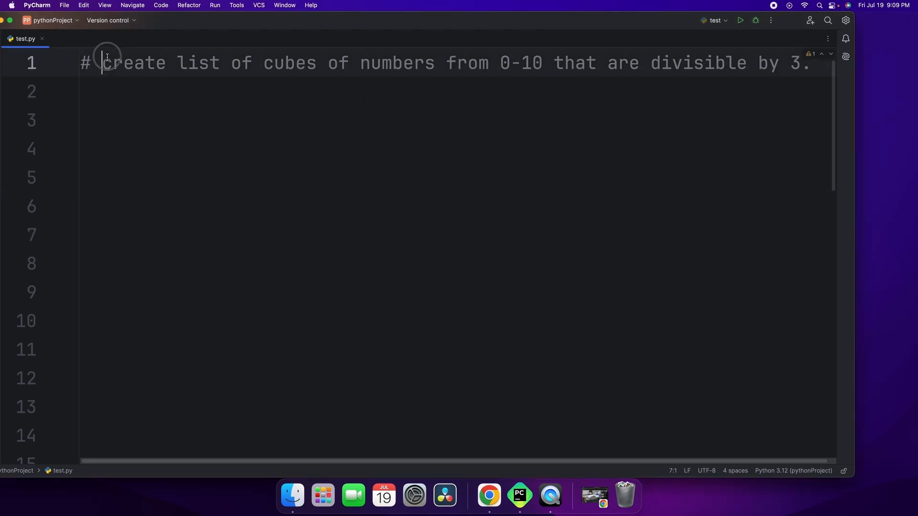
Type [i**3 for i in range(0,11)] below the cubes comment, correcting the range end.
{"action": "left_click_drag", "start_coordinate": [107, 63], "coordinate": [549, 60]}
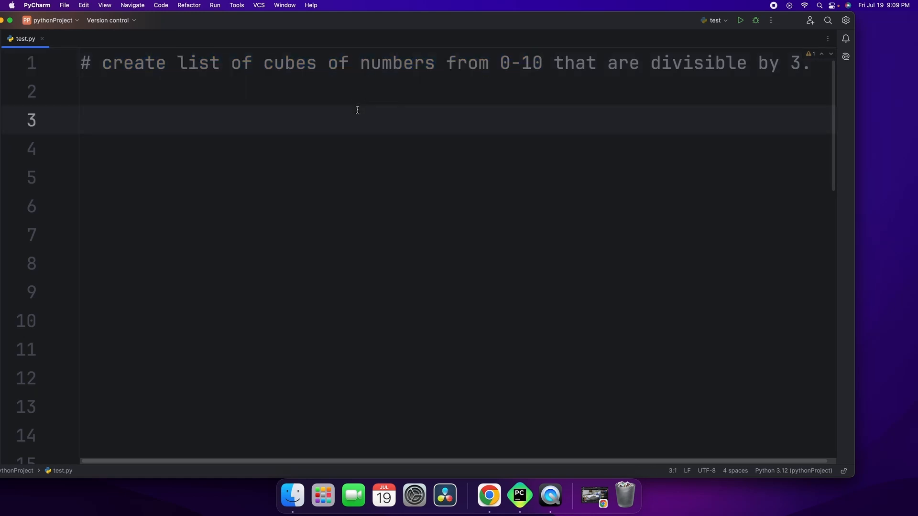
{"action": "type", "text": "[]"}
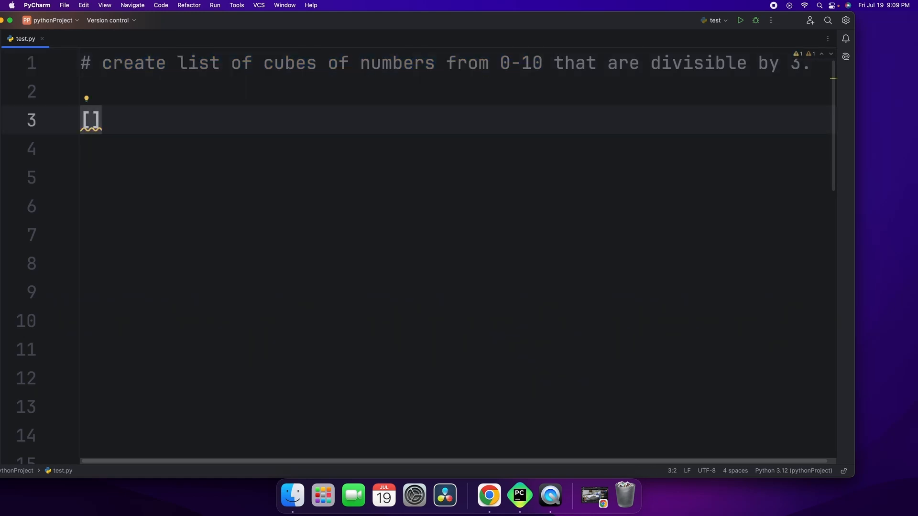
{"action": "type", "text": "i**"}
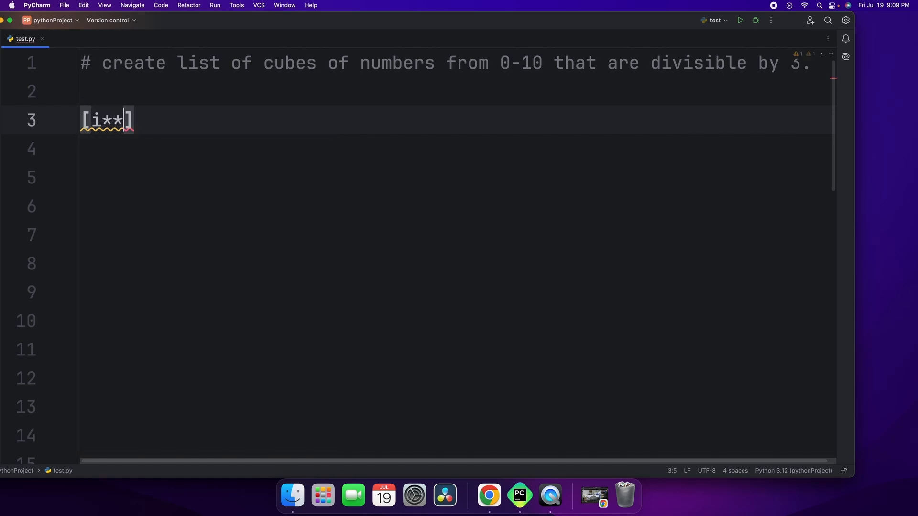
{"action": "type", "text": "3"}
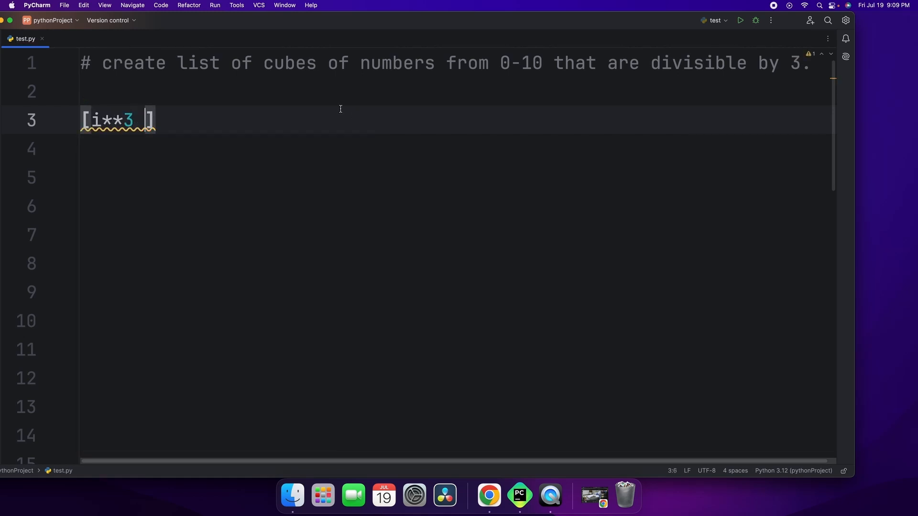
{"action": "type", "text": "for i in"}
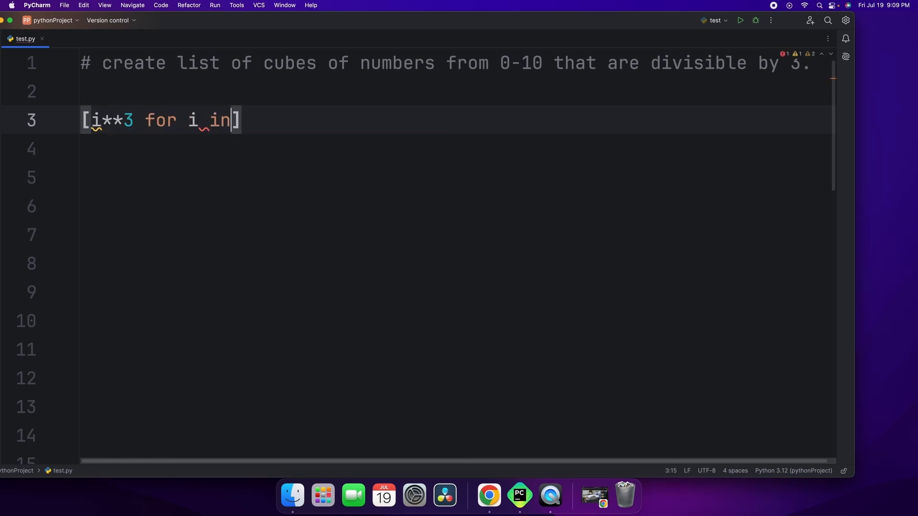
{"action": "type", "text": "range(0)"}
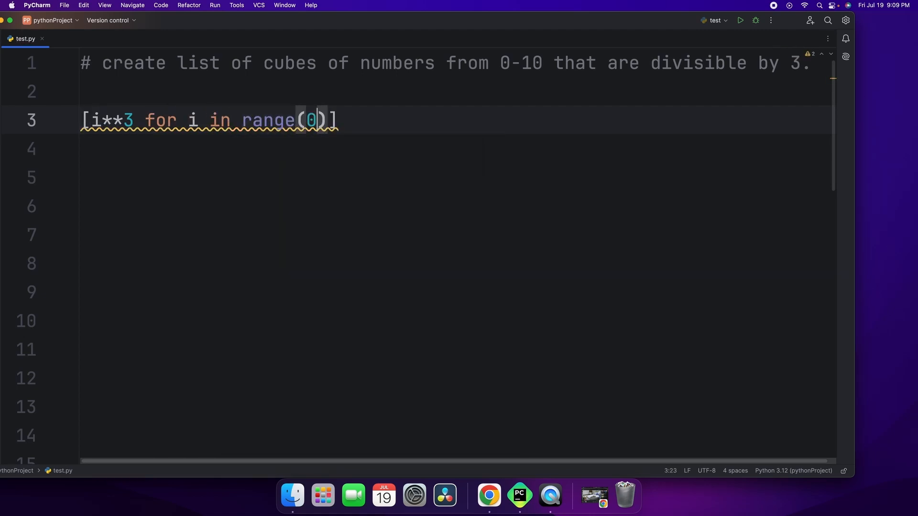
{"action": "type", "text": ",11"}
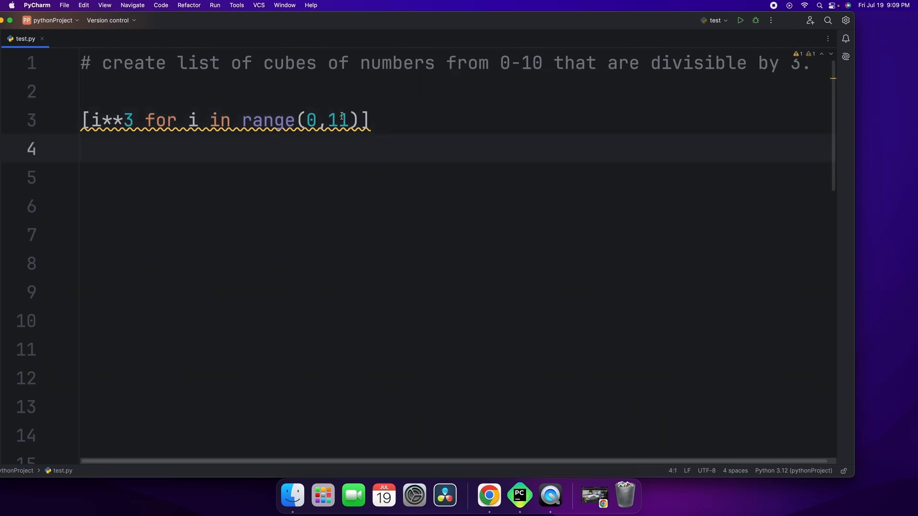
{"action": "key", "text": "backspace"}
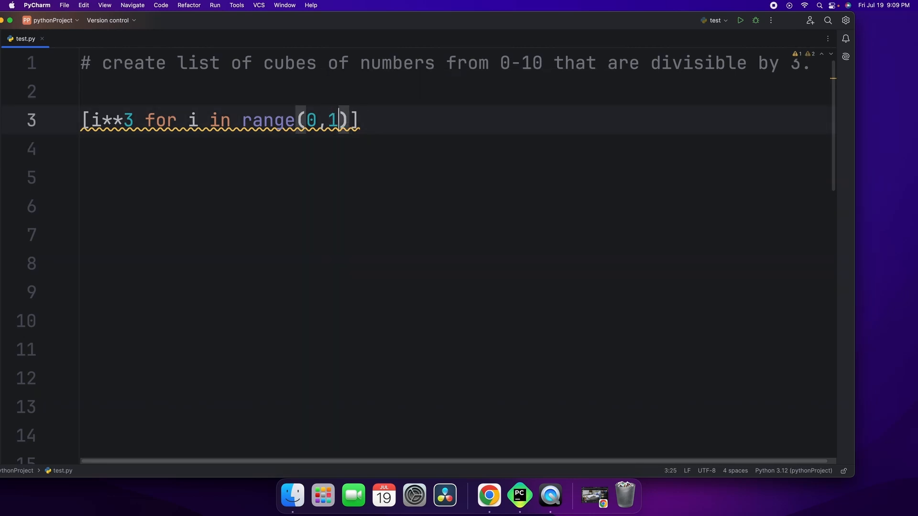
{"action": "type", "text": "0"}
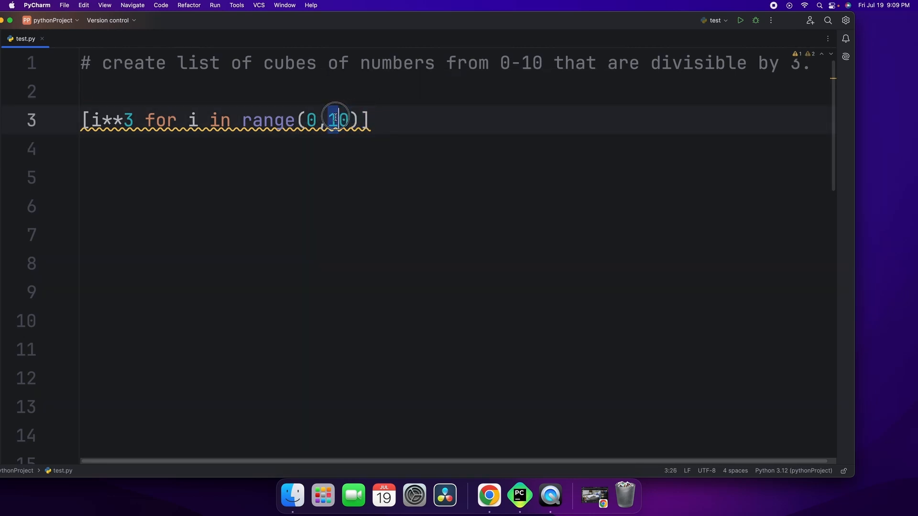
{"action": "double_click", "coordinate": [334, 120]}
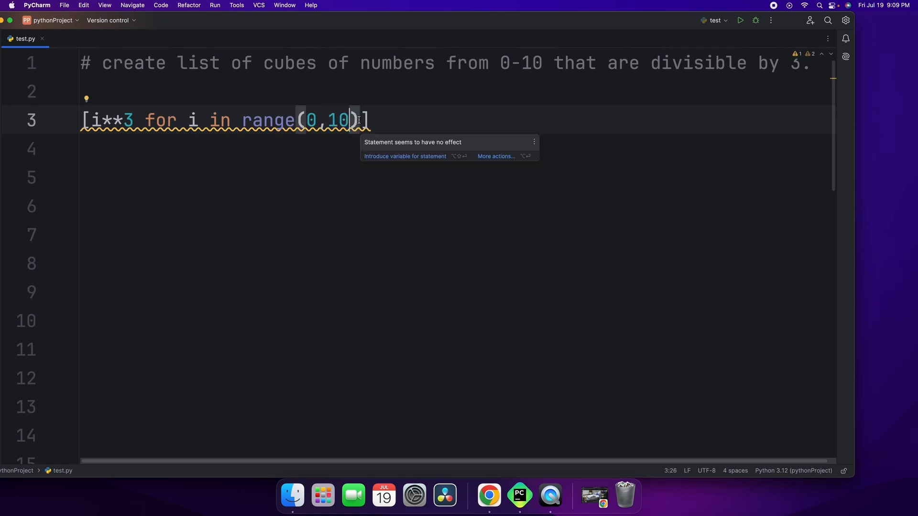
{"action": "key", "text": "backspace"}
{"action": "type", "text": "1"}
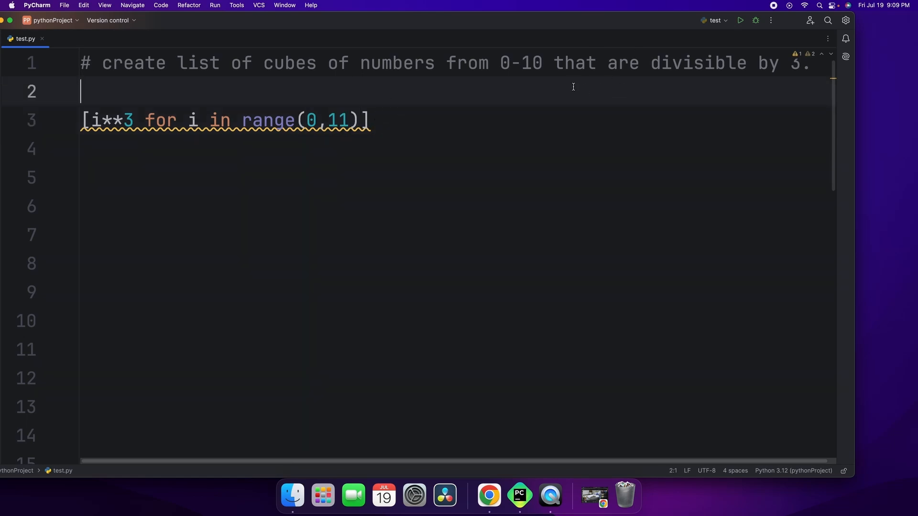
{"action": "mouse_move", "coordinate": [556, 63]}
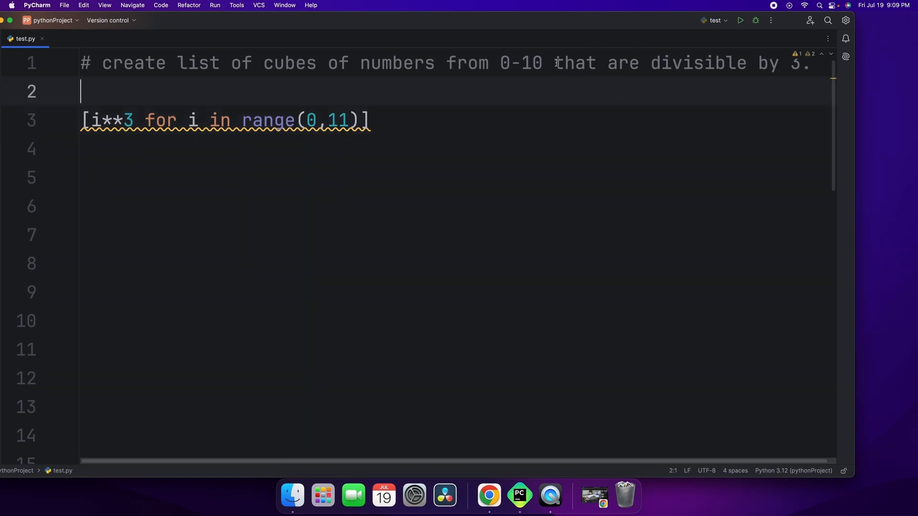
Insert ' if i%3==0' after range(0,11) in the cubes comprehension.
{"action": "left_click_drag", "start_coordinate": [555, 62], "coordinate": [640, 63]}
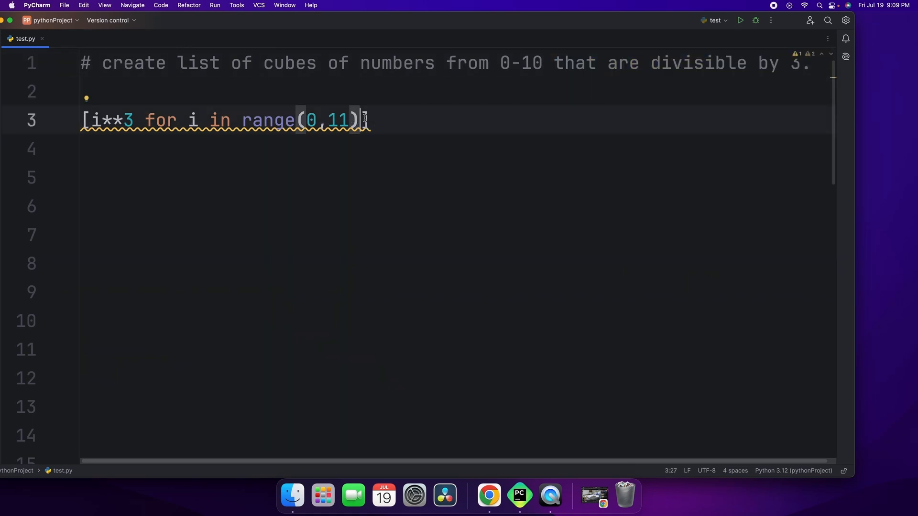
{"action": "type", "text": "\" \""}
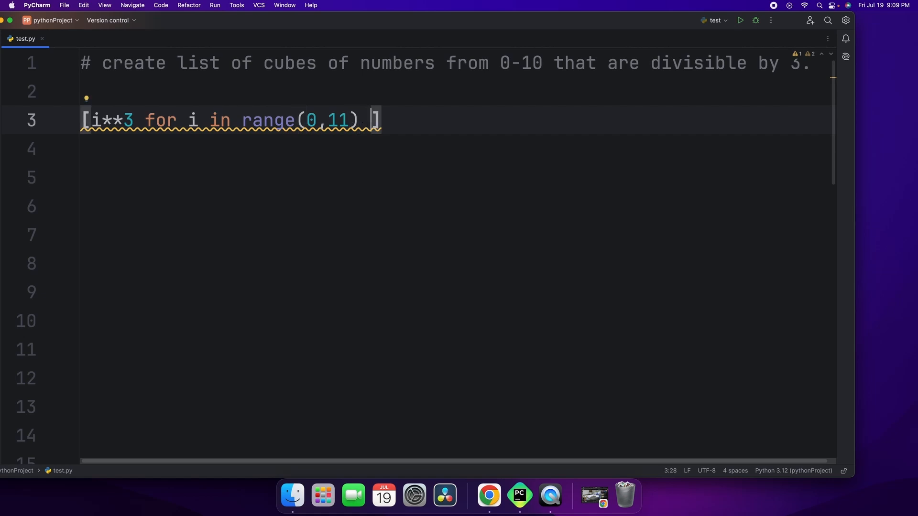
{"action": "type", "text": "if"}
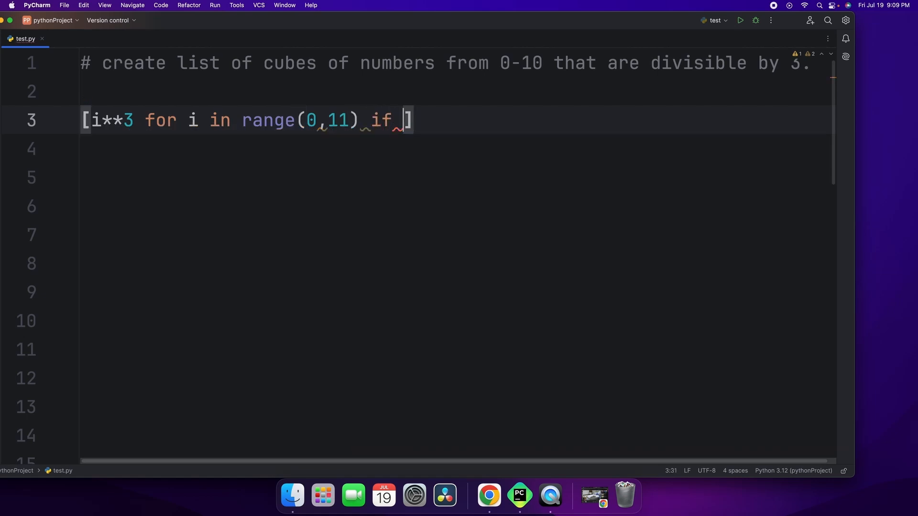
{"action": "type", "text": "i%"}
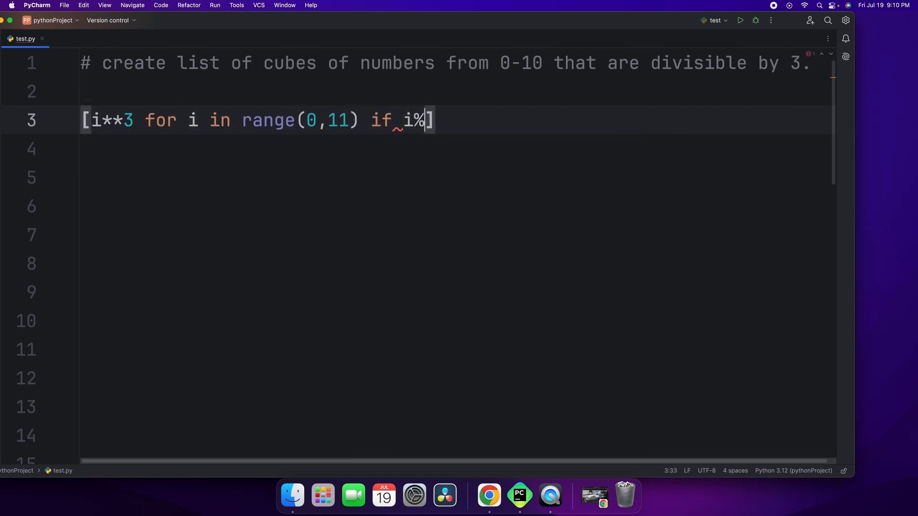
{"action": "type", "text": "3="}
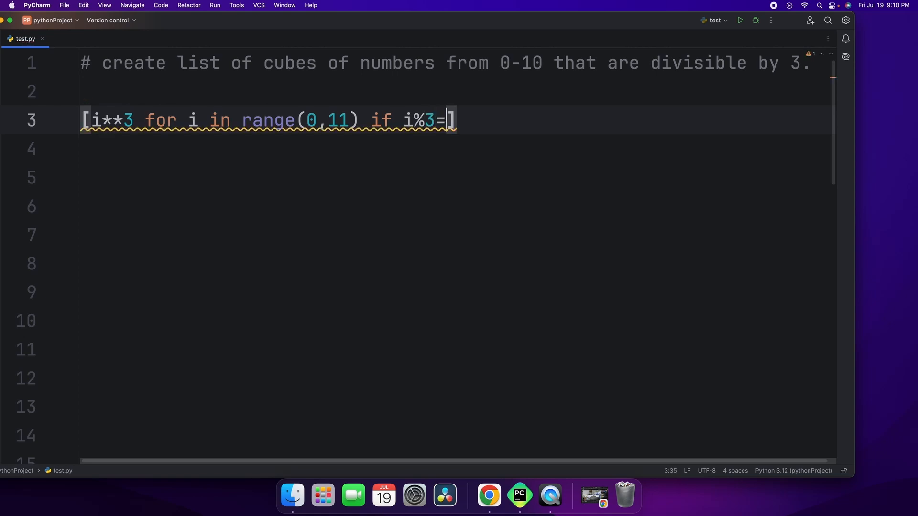
{"action": "type", "text": "=0"}
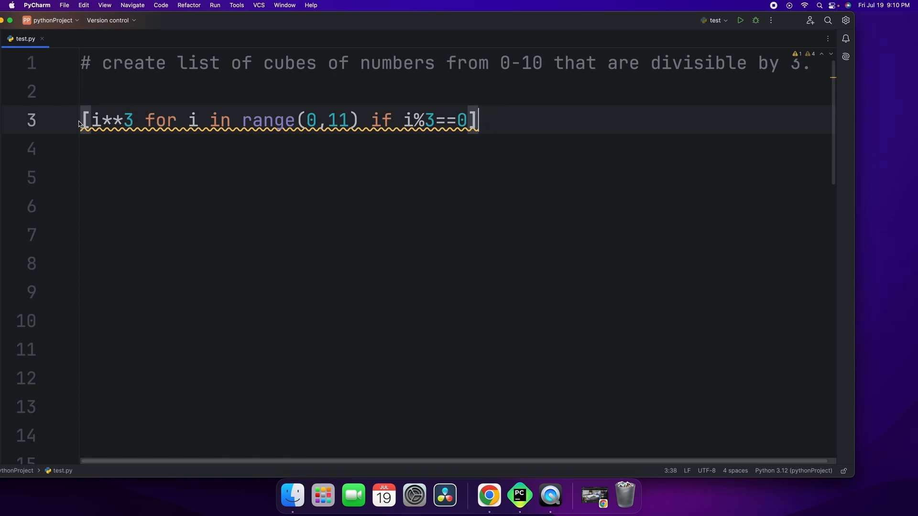
Prefix the comprehension with 'cubes_list =', add print(cubes_list), and run test.py.
{"action": "type", "text": "="}
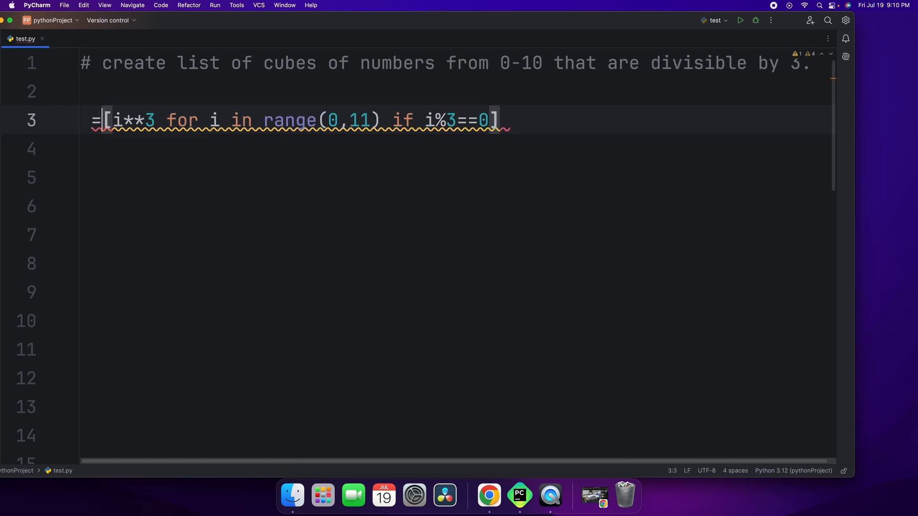
{"action": "type", "text": "c"}
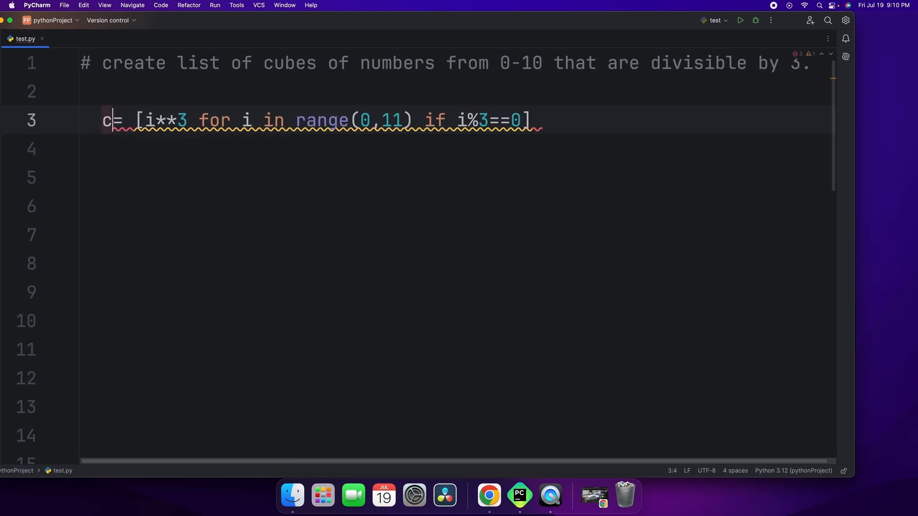
{"action": "type", "text": "ubes_list"}
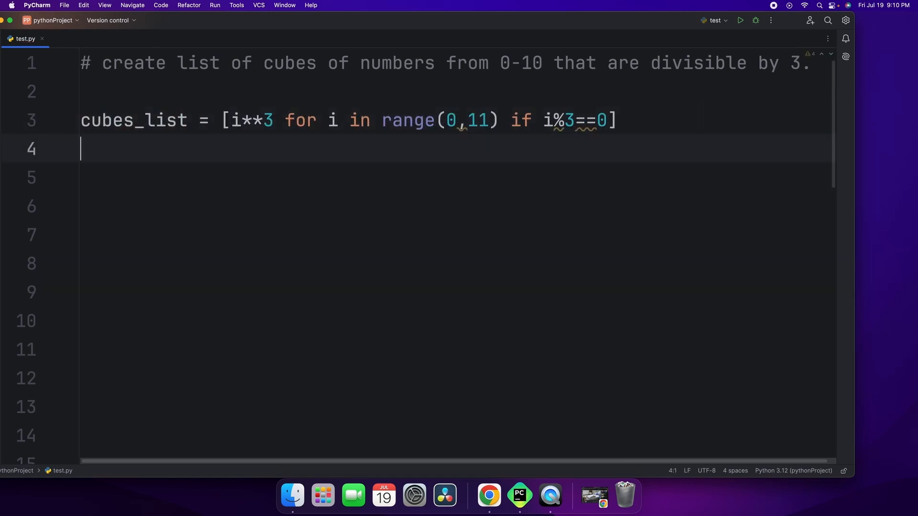
{"action": "type", "text": "print(cubes_list)"}
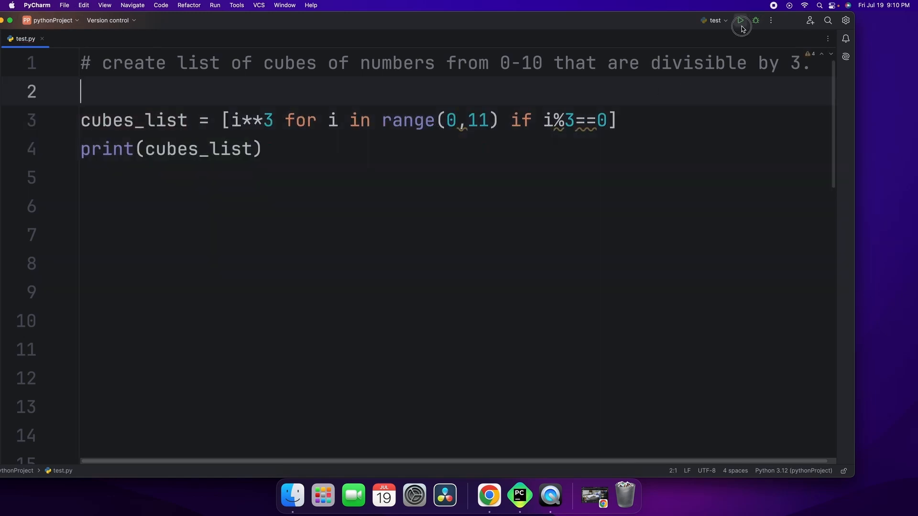
{"action": "left_click", "coordinate": [741, 20]}
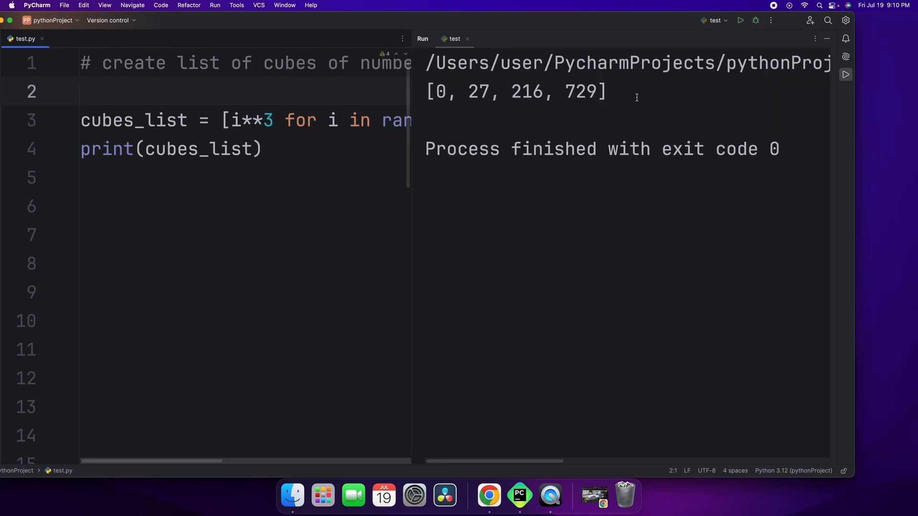